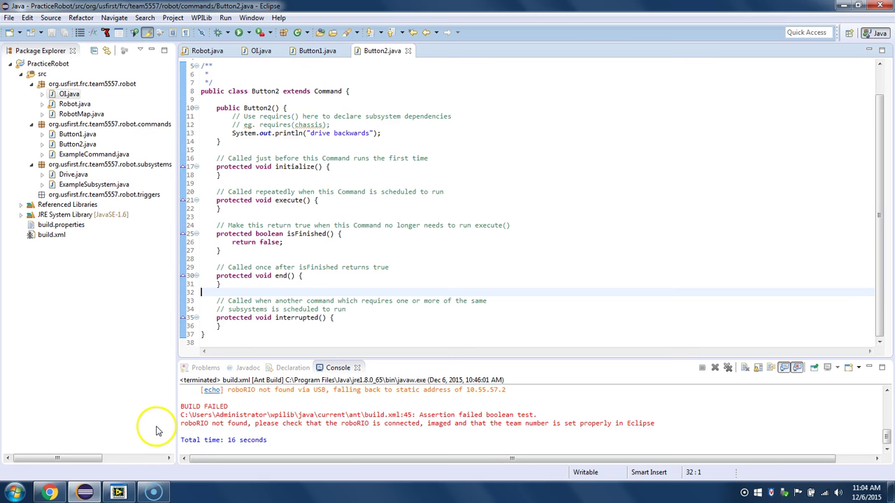
mouse_move(117, 493)
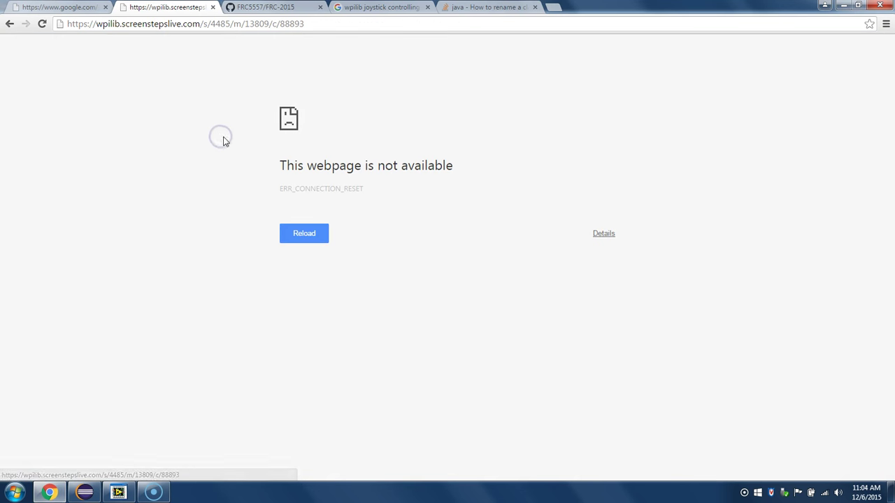
mouse_move(124, 468)
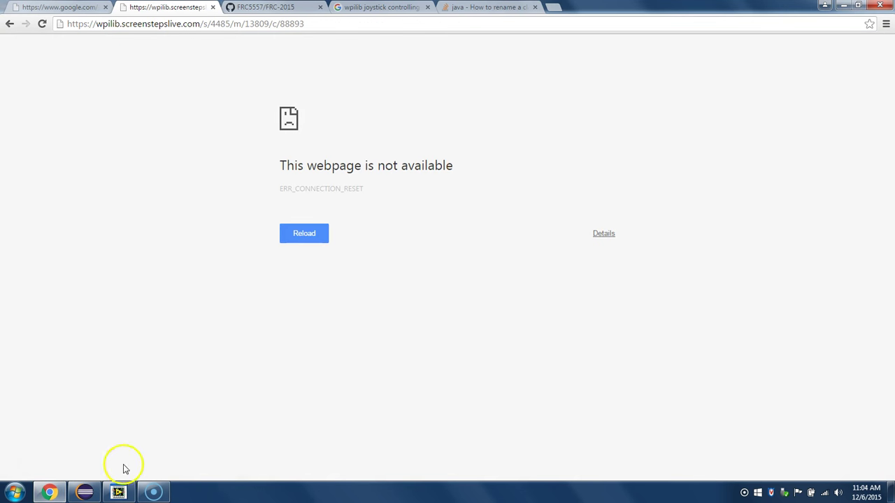
- Switch back to the Eclipse project showing Button1.java
left_click(82, 492)
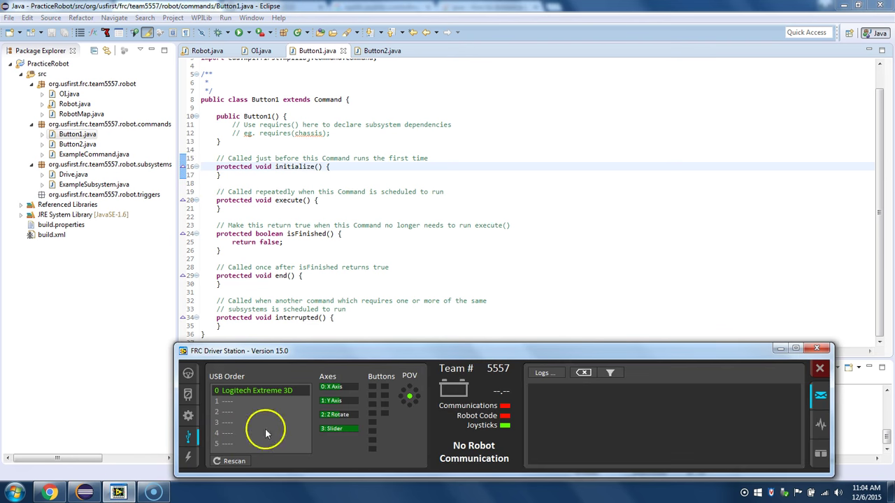
- Move the Driver Station window slightly higher and minimize it to reveal the editor and Console
left_click_drag(238, 351, 280, 315)
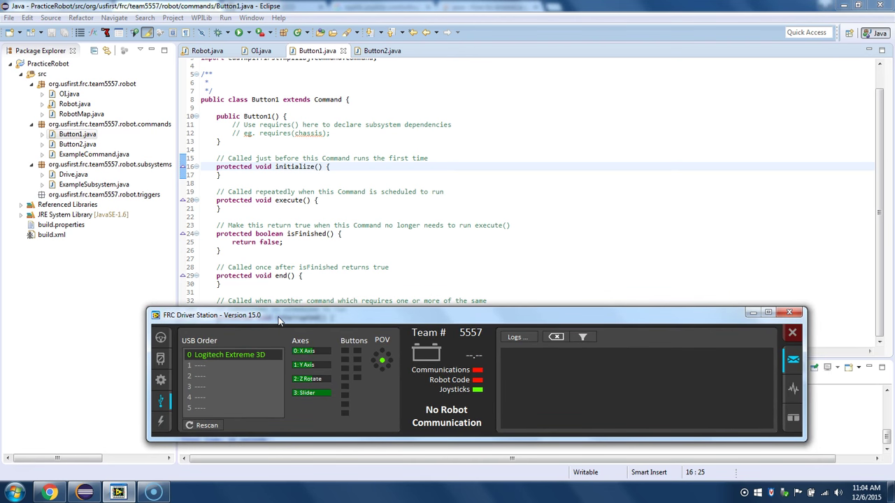
left_click(232, 355)
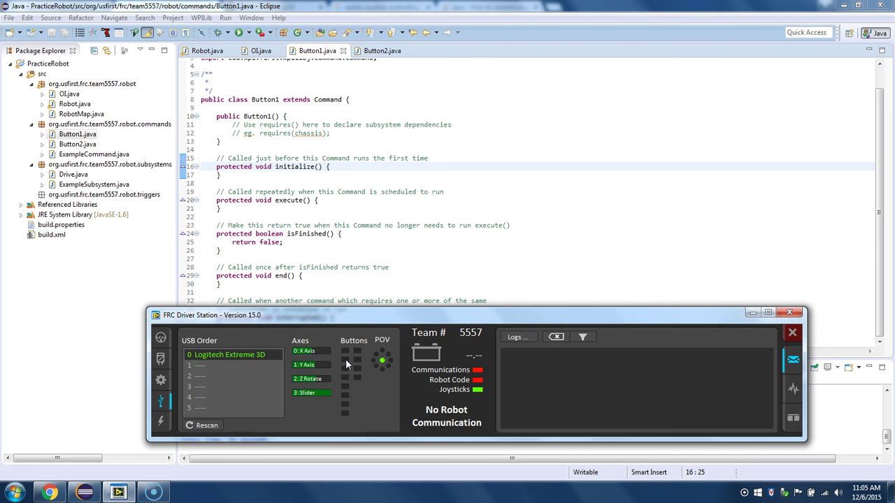
mouse_move(350, 356)
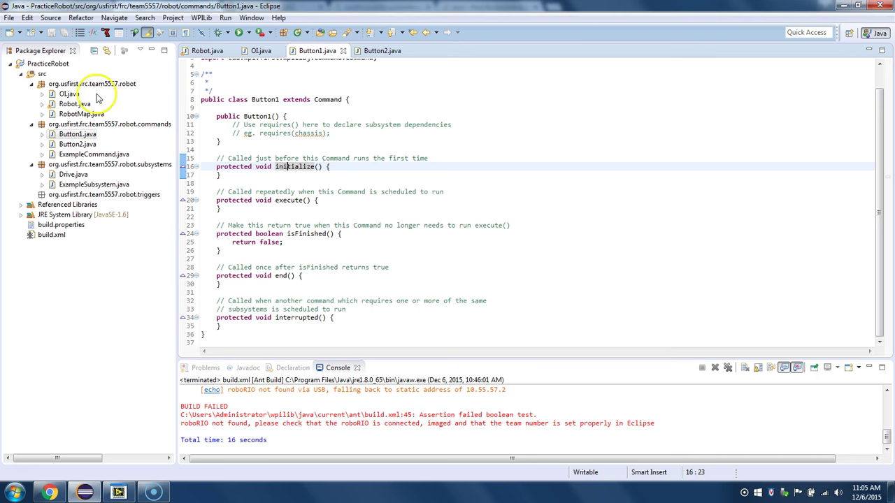
- Show the OI class's joystick and button bindings, then bring the joystick monitor back up
left_click(261, 50)
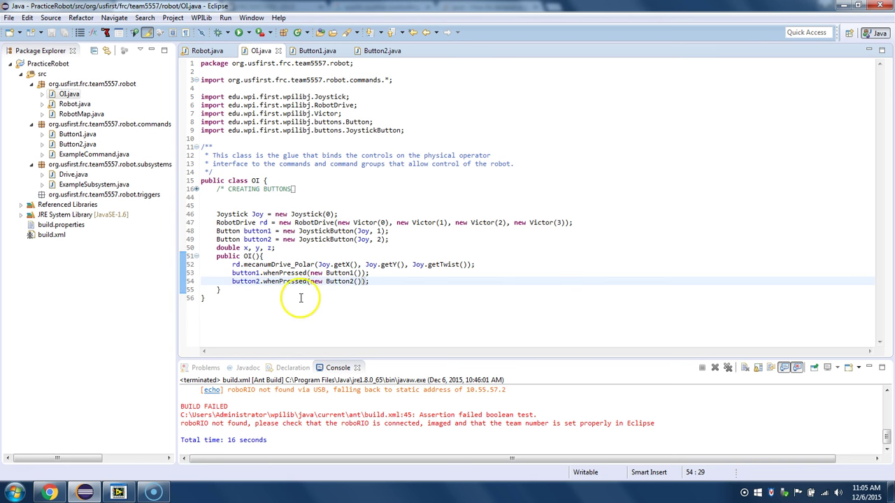
mouse_move(207, 383)
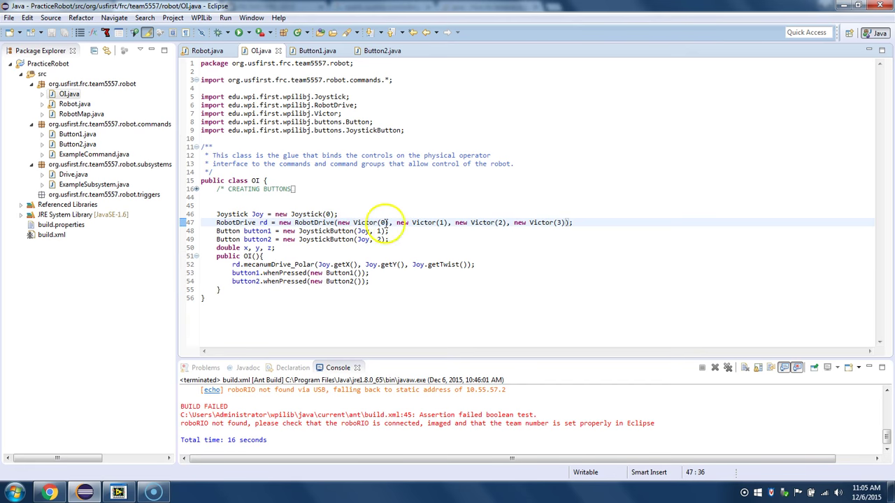
left_click(149, 493)
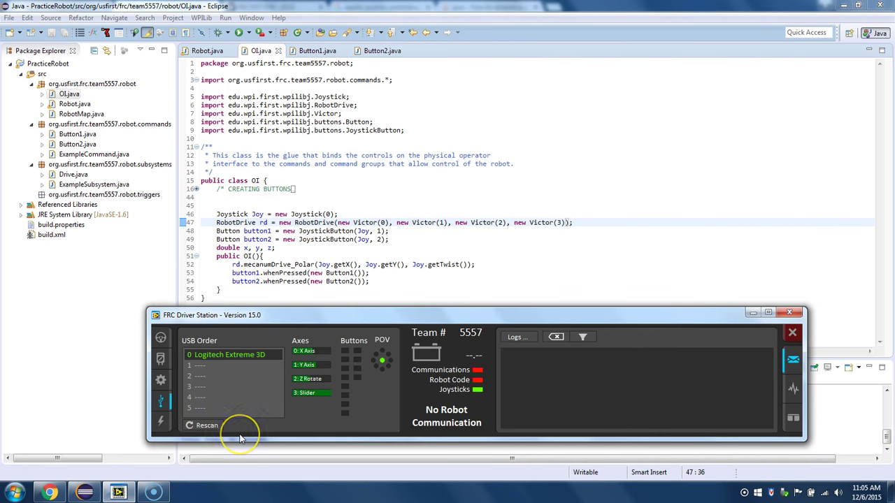
mouse_move(400, 400)
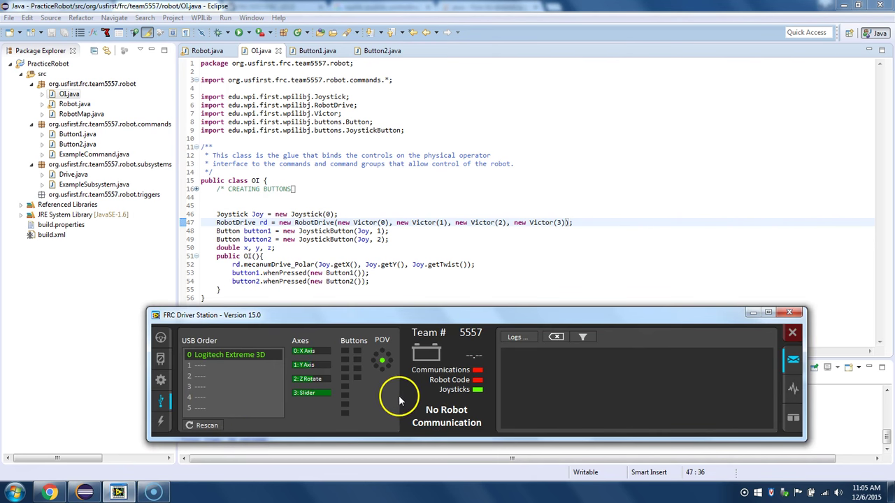
mouse_move(328, 358)
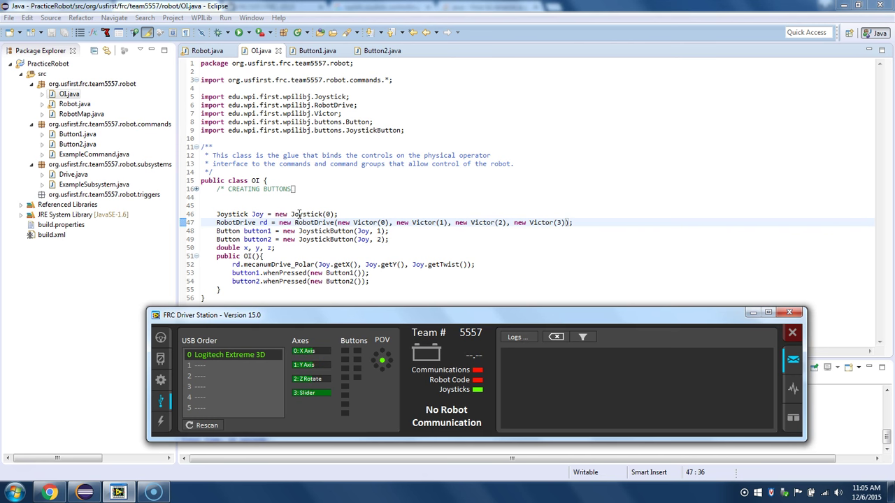
mouse_move(274, 341)
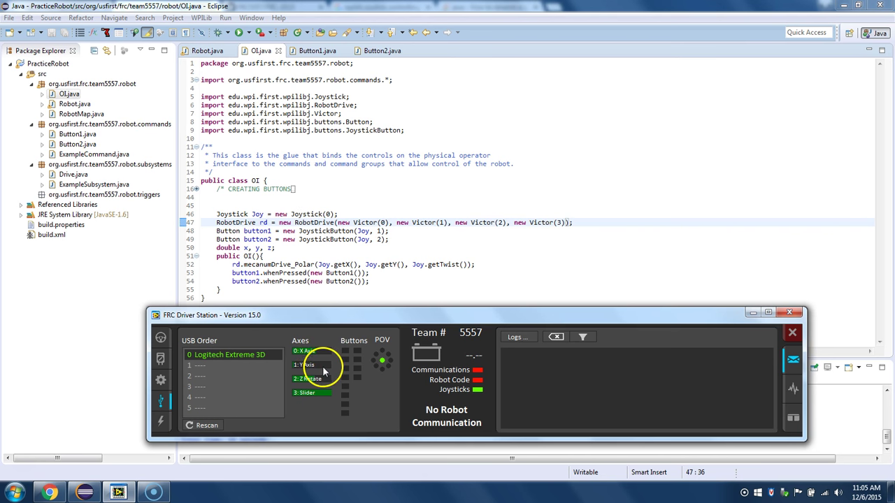
mouse_move(321, 365)
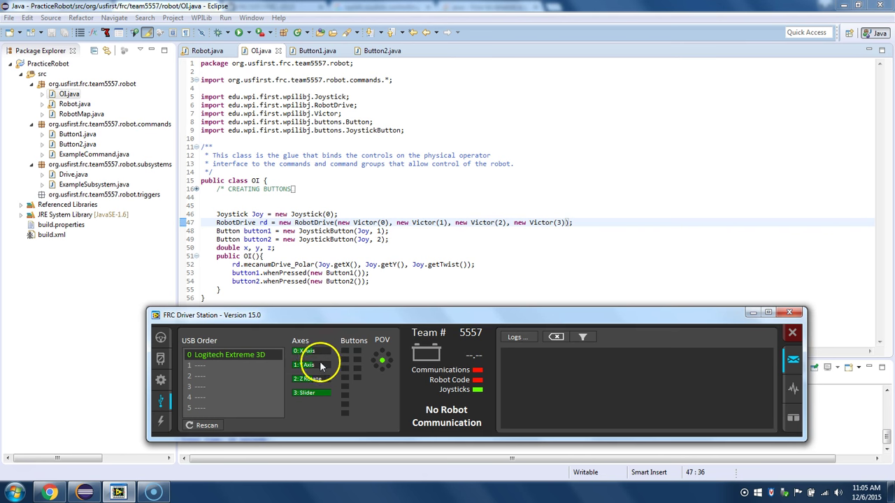
mouse_move(324, 384)
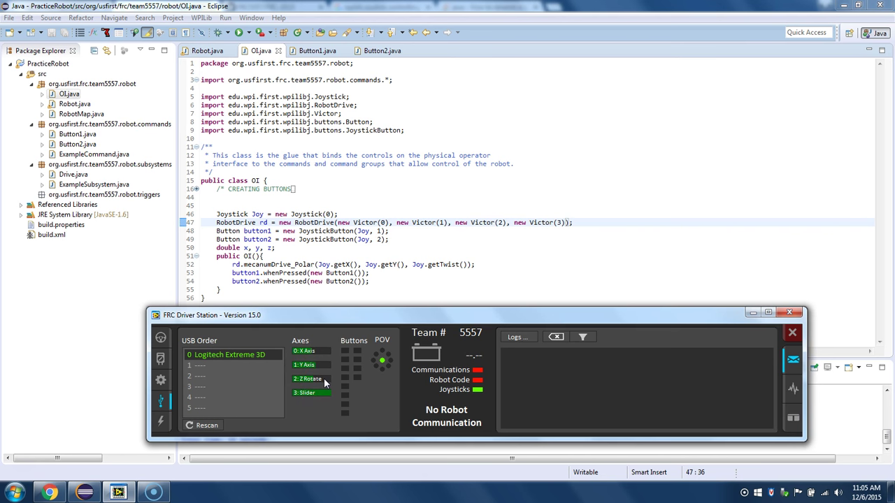
mouse_move(336, 369)
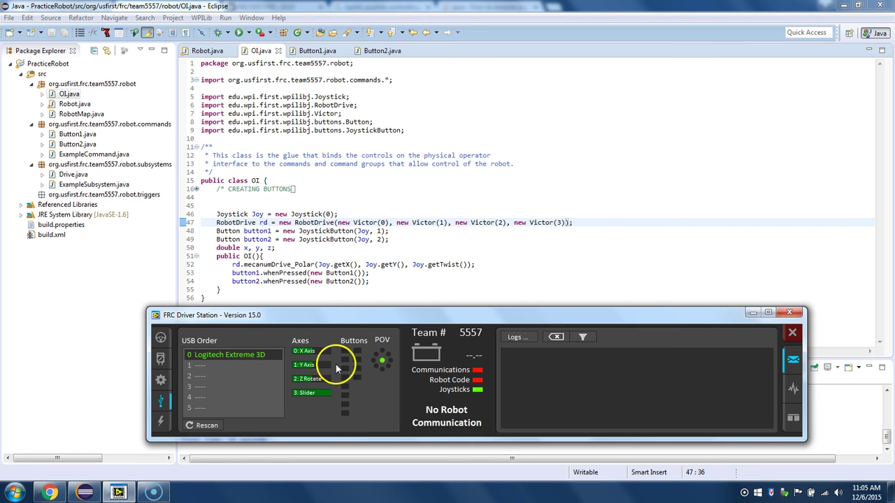
mouse_move(342, 365)
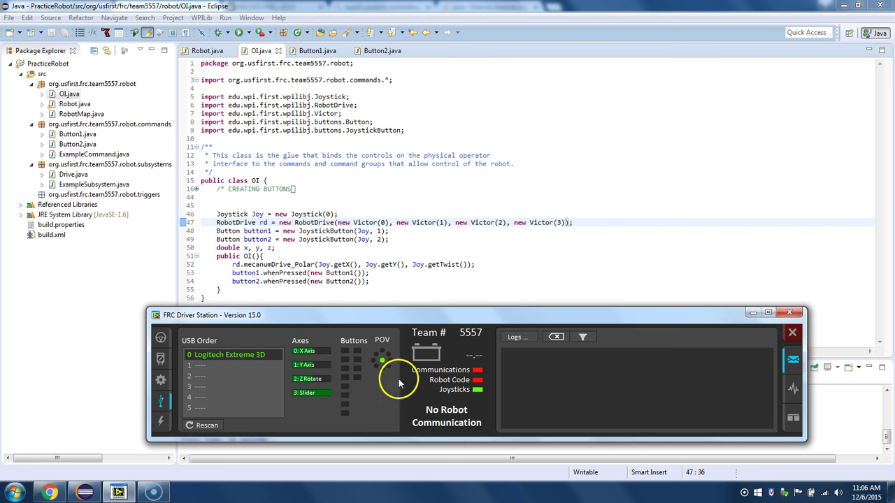
mouse_move(455, 392)
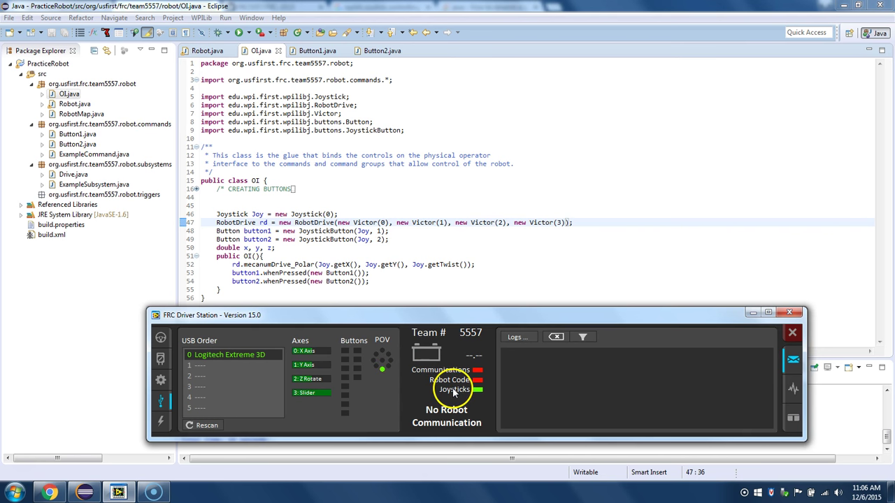
mouse_move(386, 364)
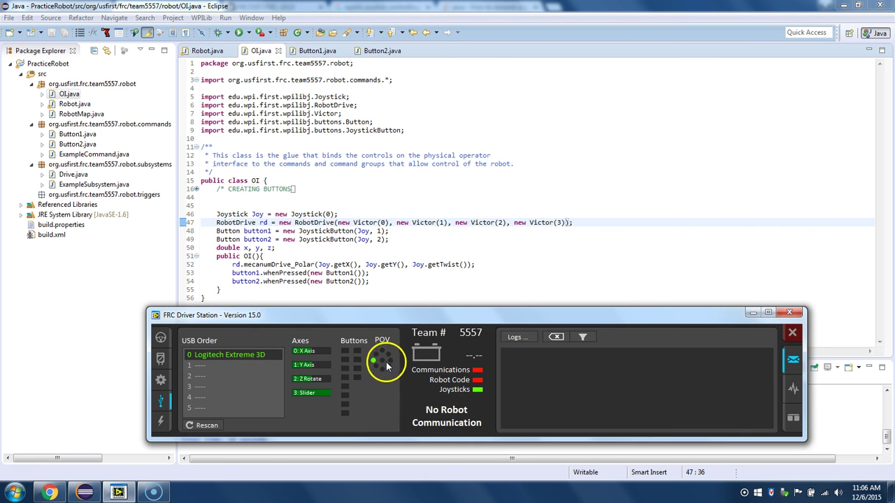